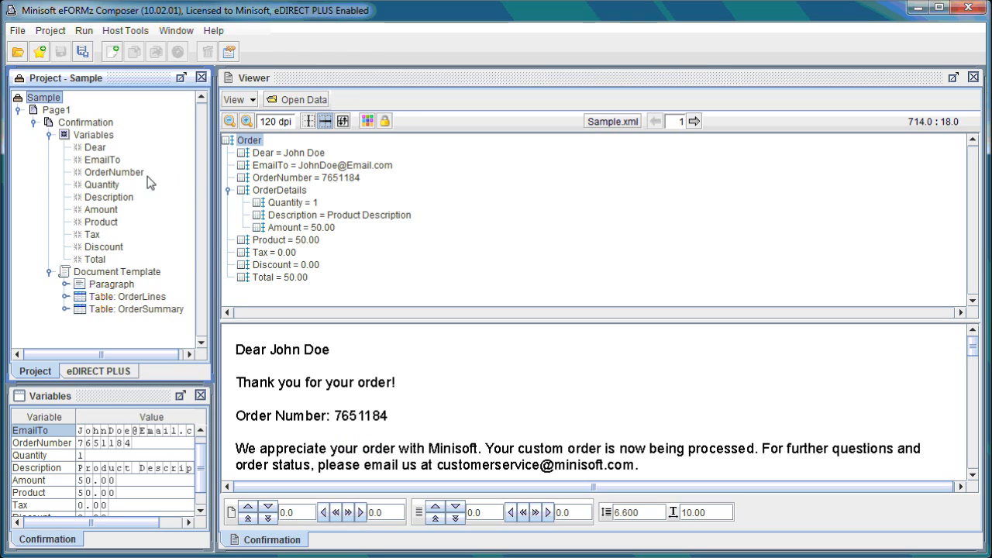
# - Select the OrderNumber variable and bring up its Add Function menu
pyautogui.click(114, 171)
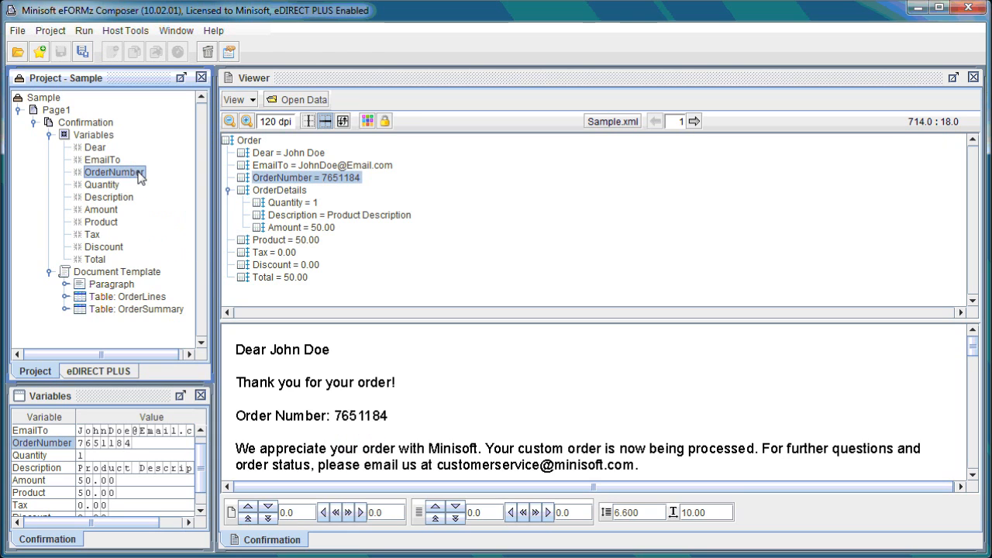
pyautogui.rightClick(114, 171)
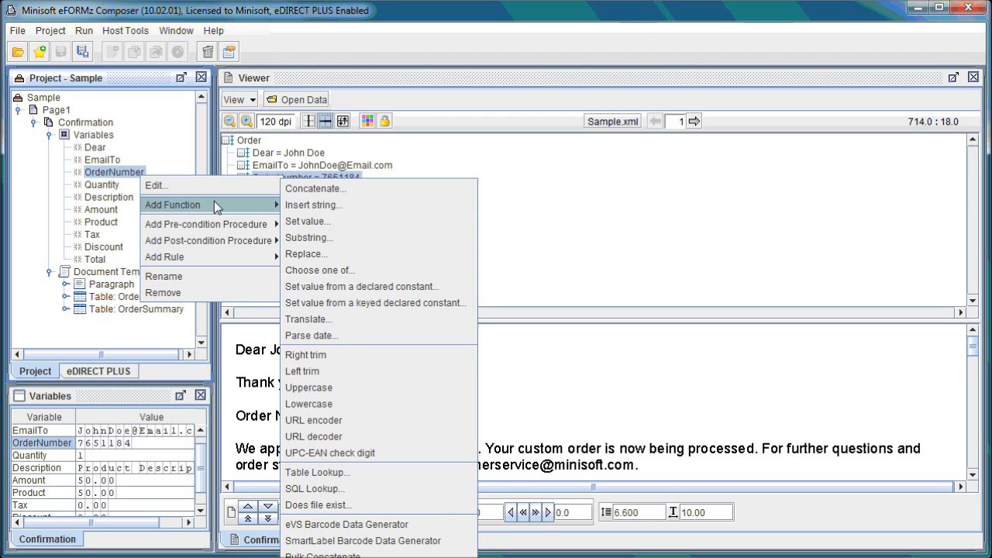
# - Add an Insert string function to OrderNumber inserting '#' at position 0
pyautogui.click(313, 205)
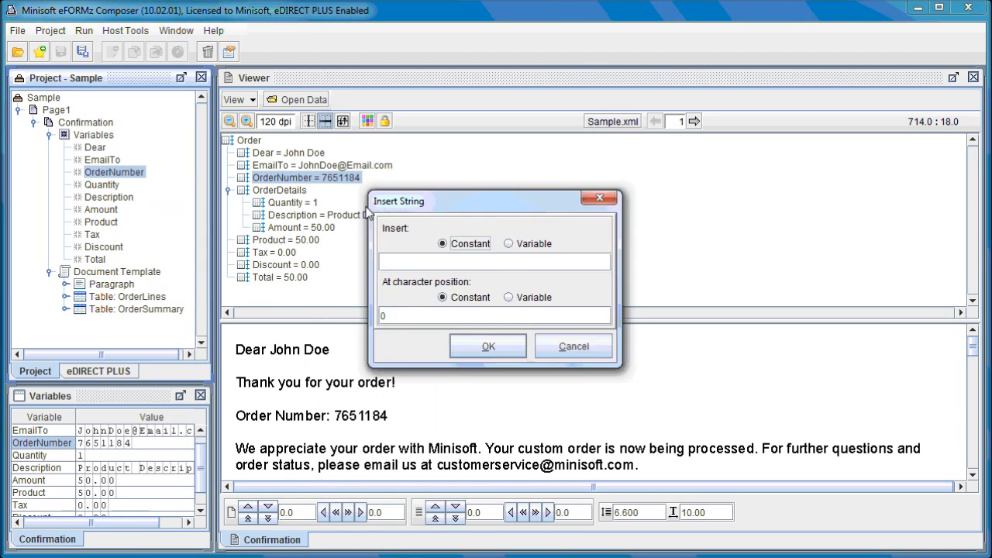
pyautogui.moveTo(403, 322)
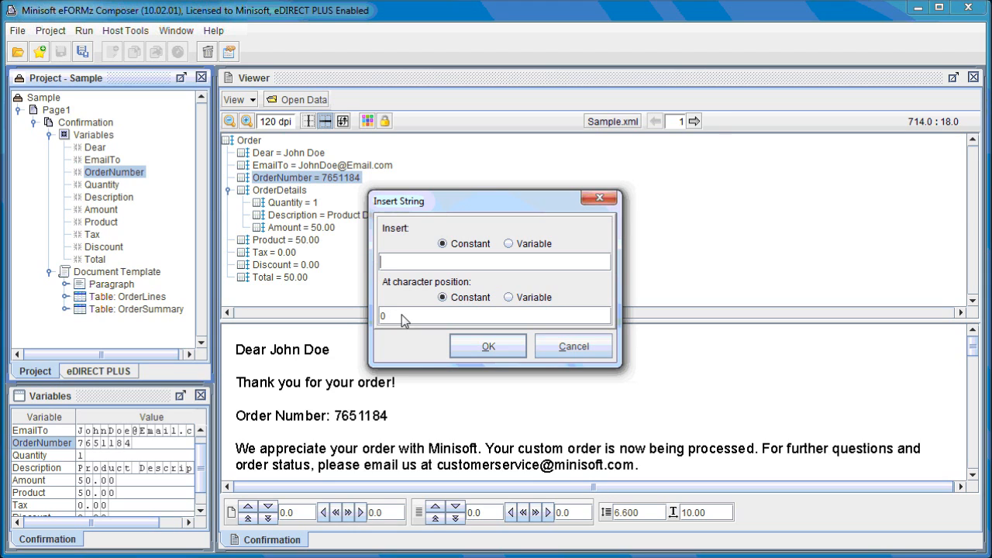
pyautogui.moveTo(392, 301)
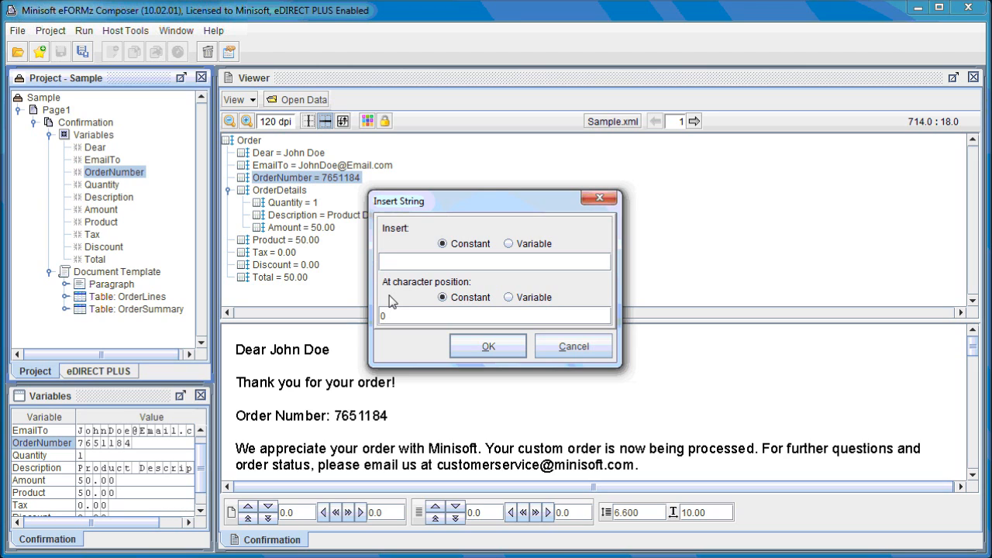
pyautogui.write('#')
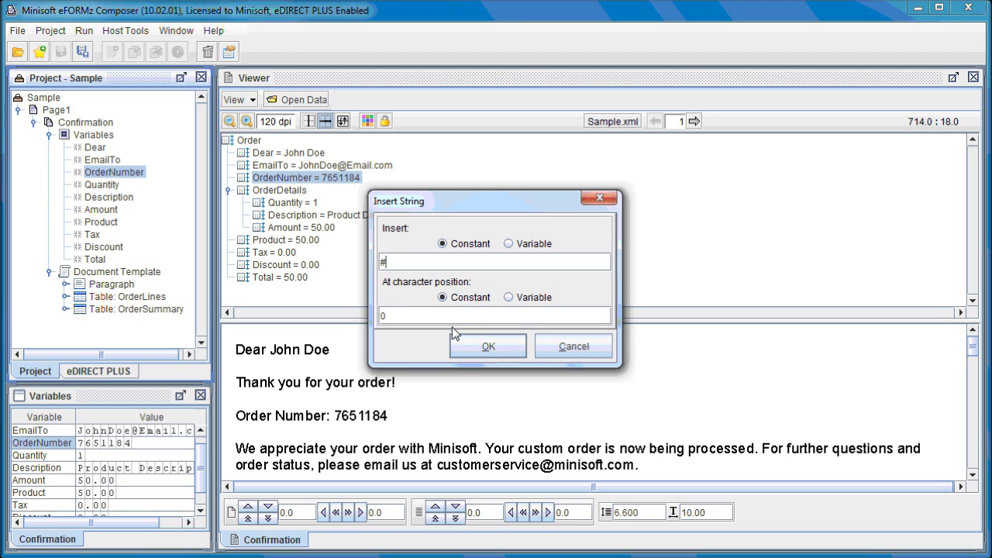
pyautogui.click(487, 346)
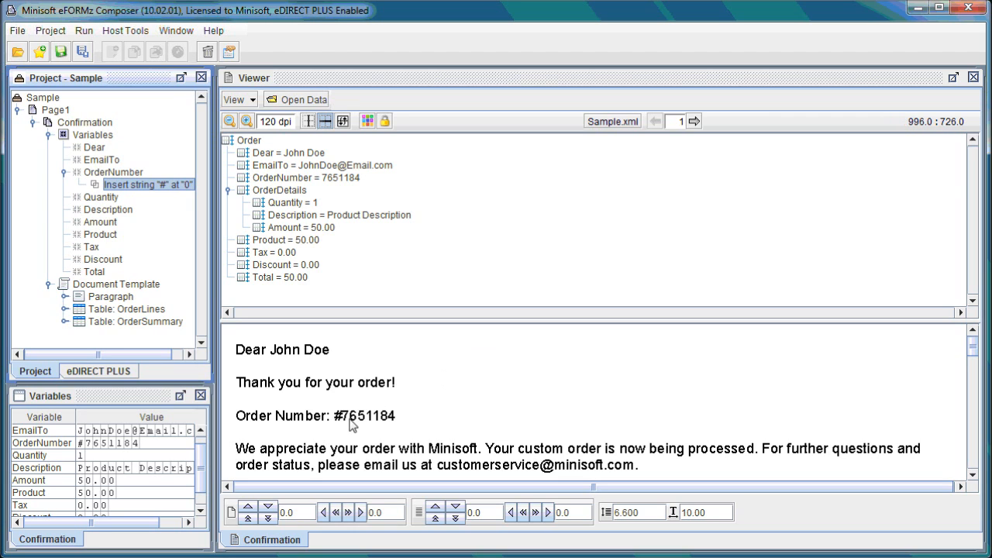
pyautogui.moveTo(376, 420)
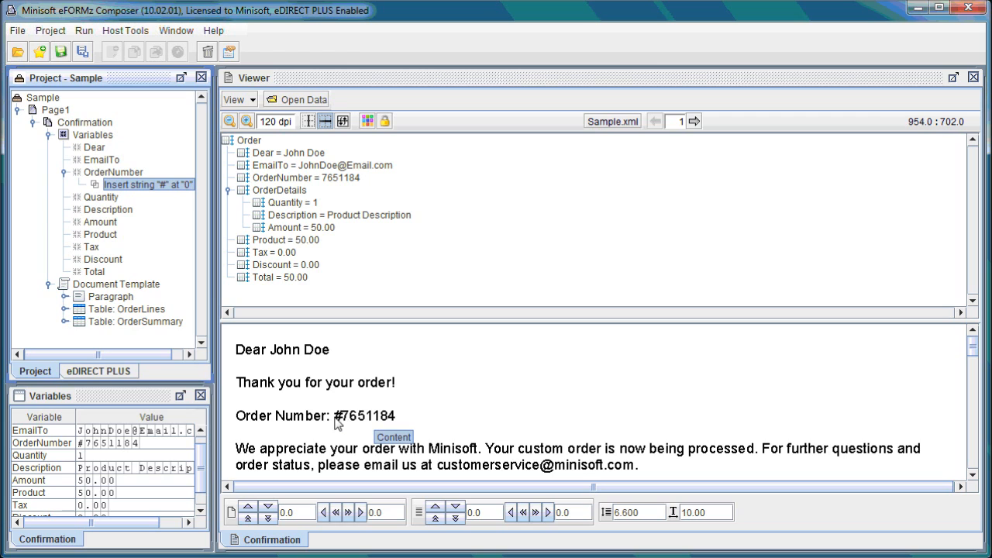
pyautogui.moveTo(138, 404)
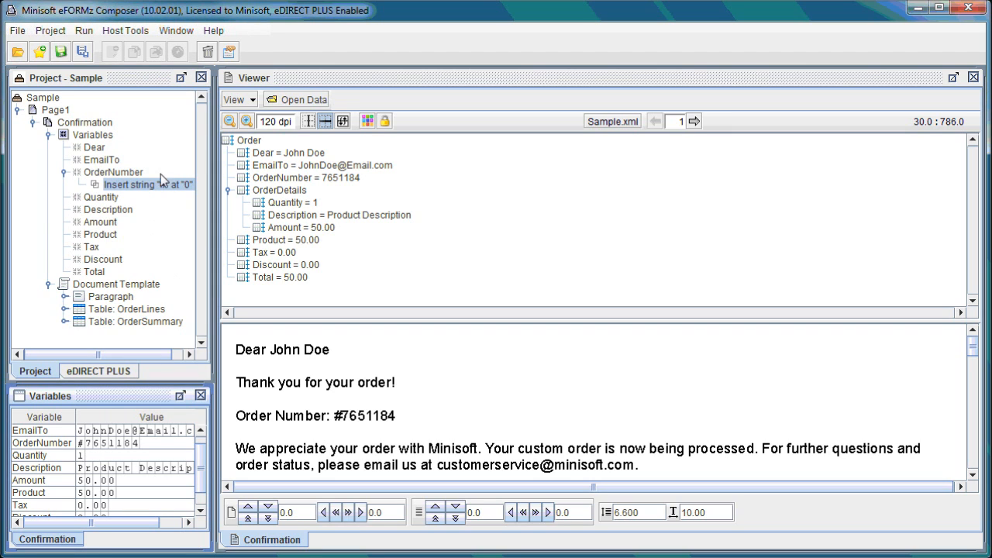
# - Edit the Insert string function so it inserts '# ' with a trailing space
pyautogui.rightClick(147, 185)
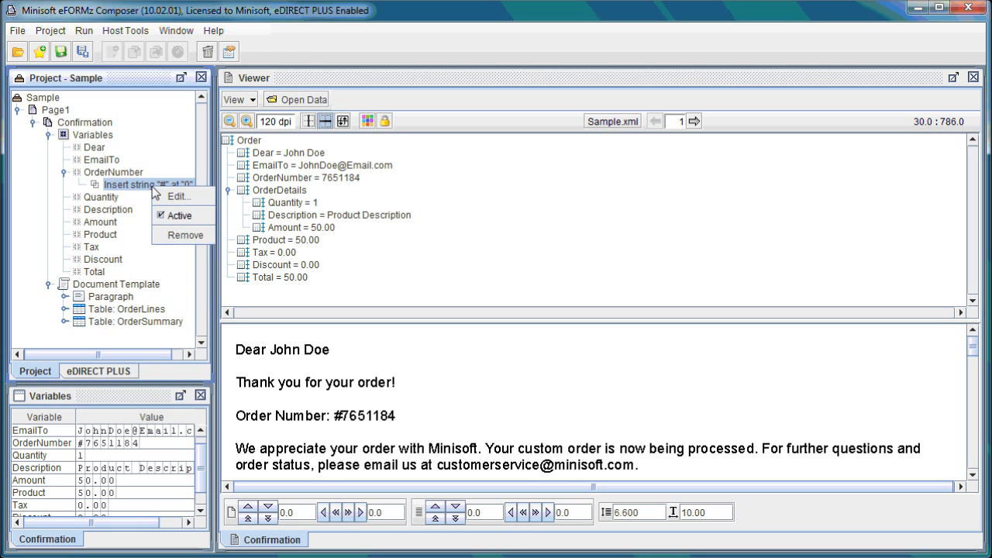
pyautogui.click(178, 196)
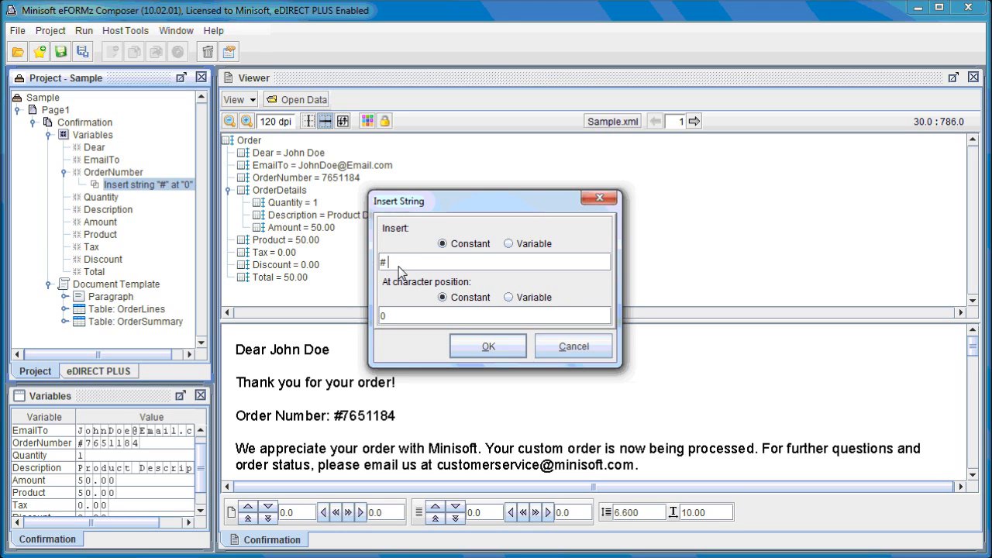
pyautogui.click(488, 345)
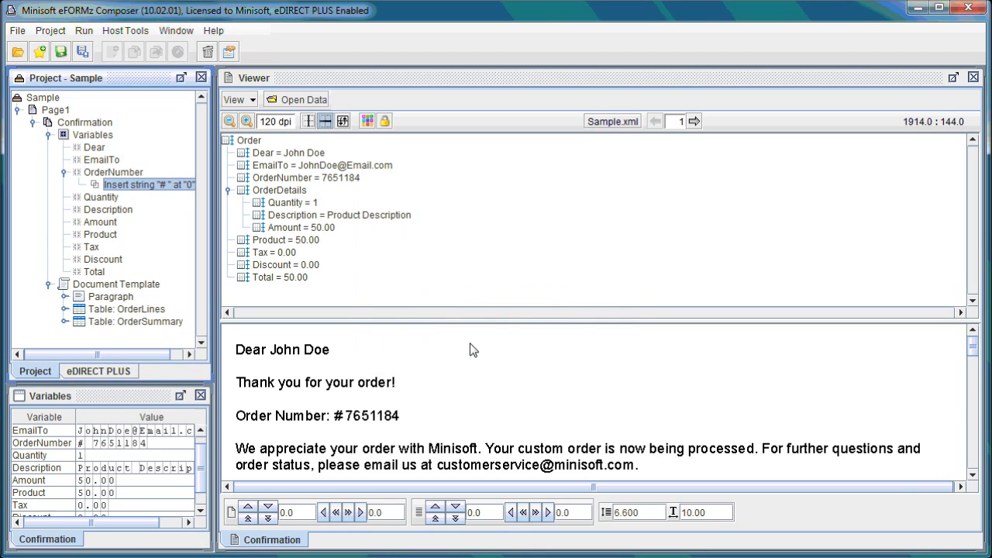
pyautogui.moveTo(485, 375)
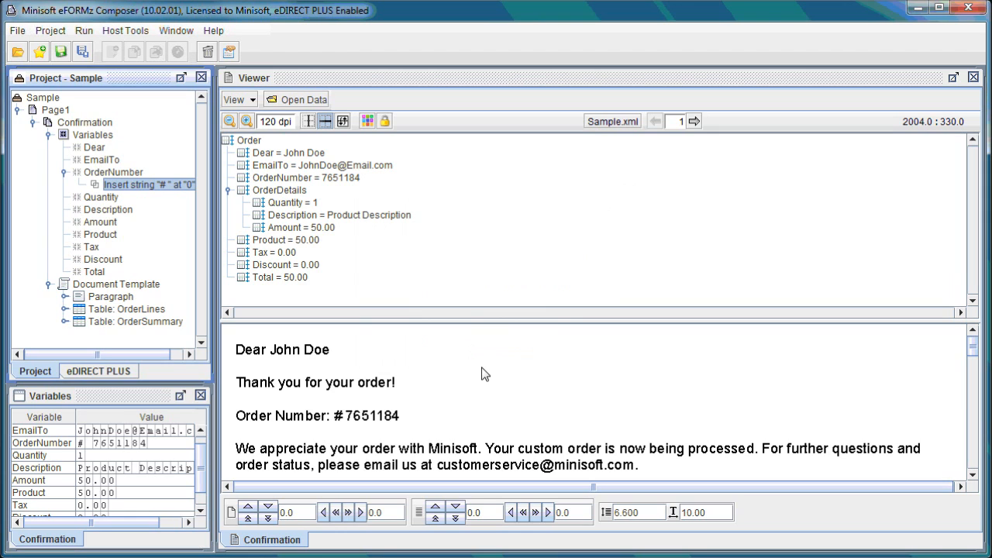
pyautogui.moveTo(452, 384)
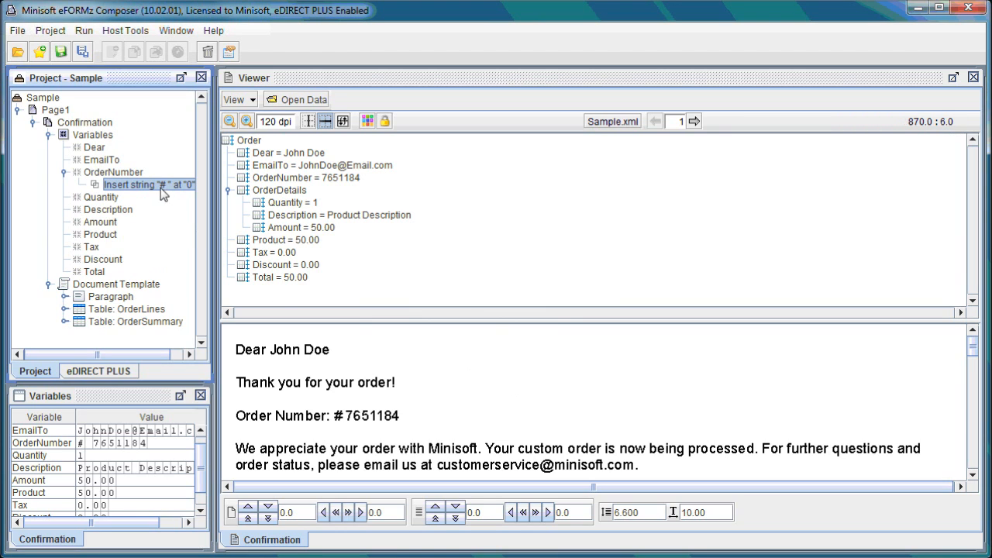
pyautogui.moveTo(88, 452)
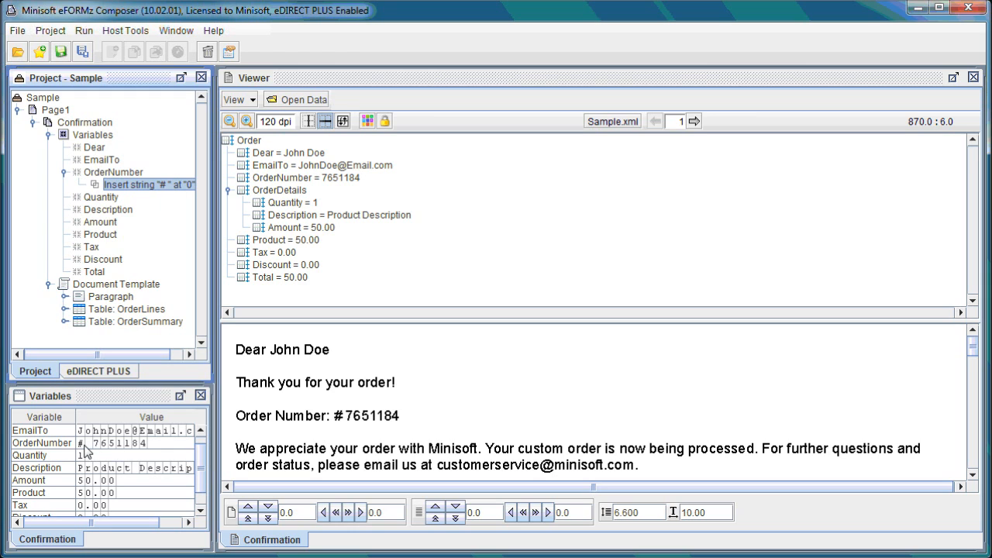
pyautogui.moveTo(99, 451)
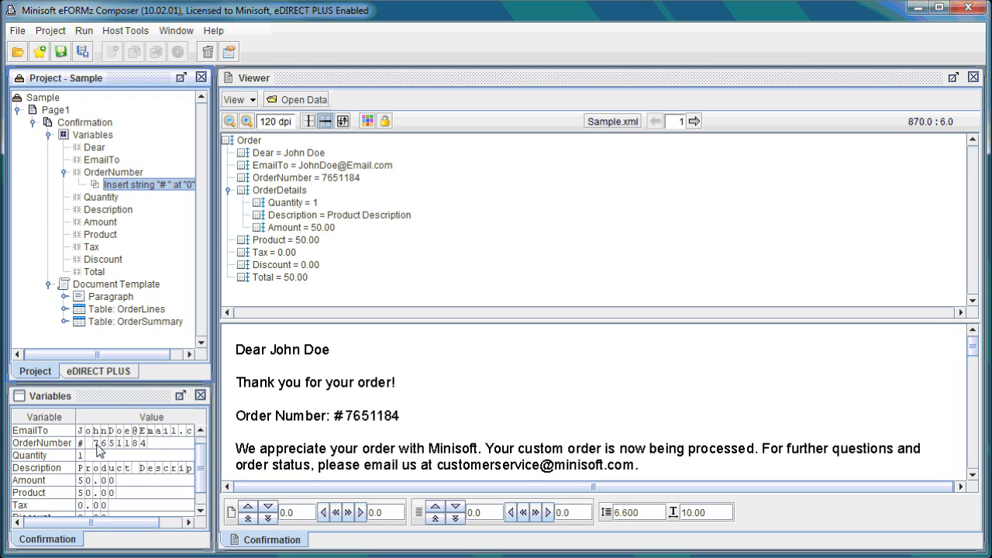
pyautogui.moveTo(511, 395)
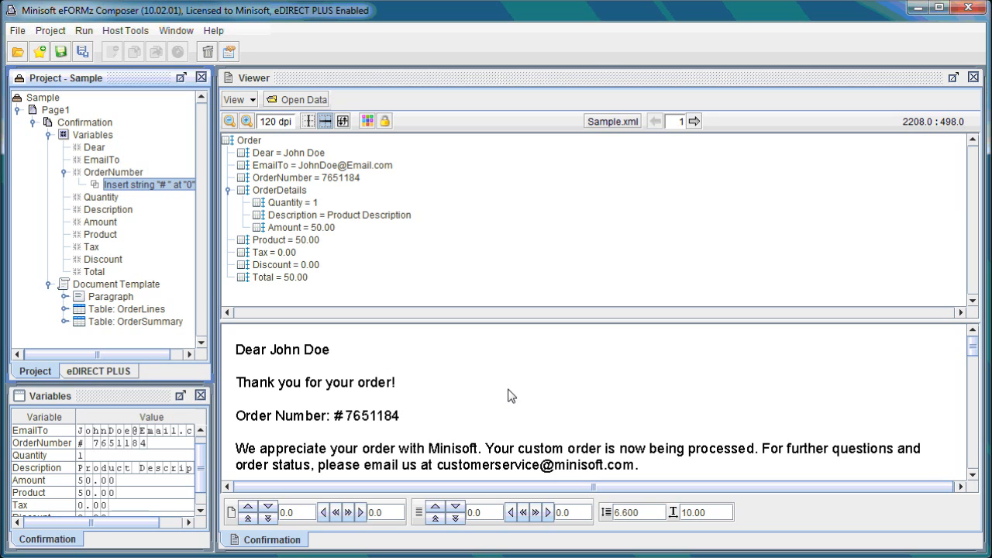